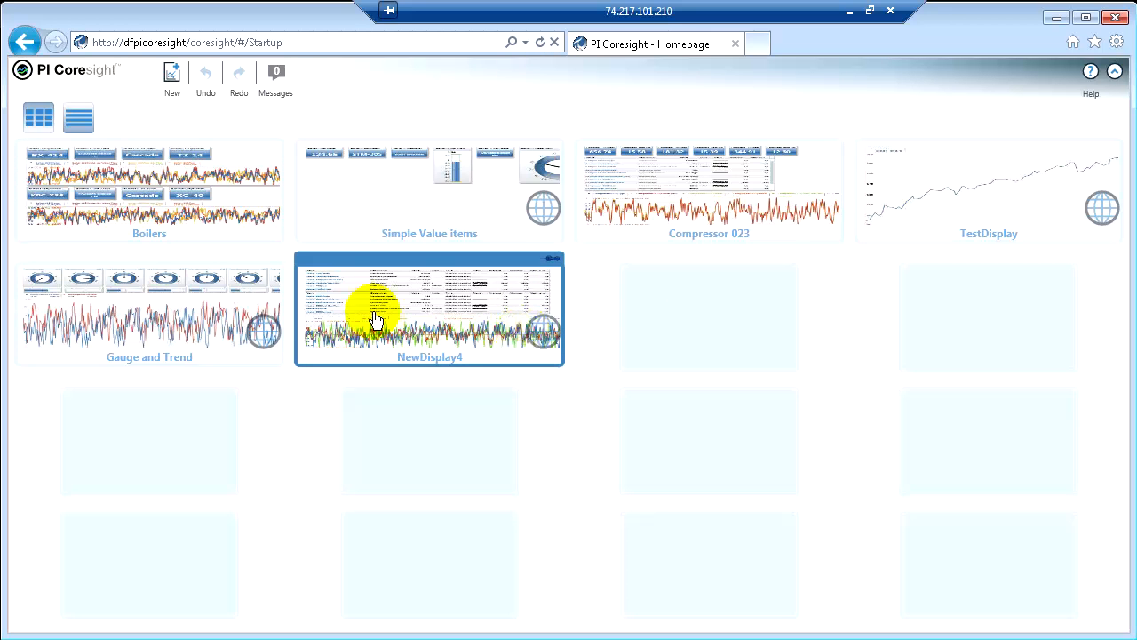
mouse_move(362, 308)
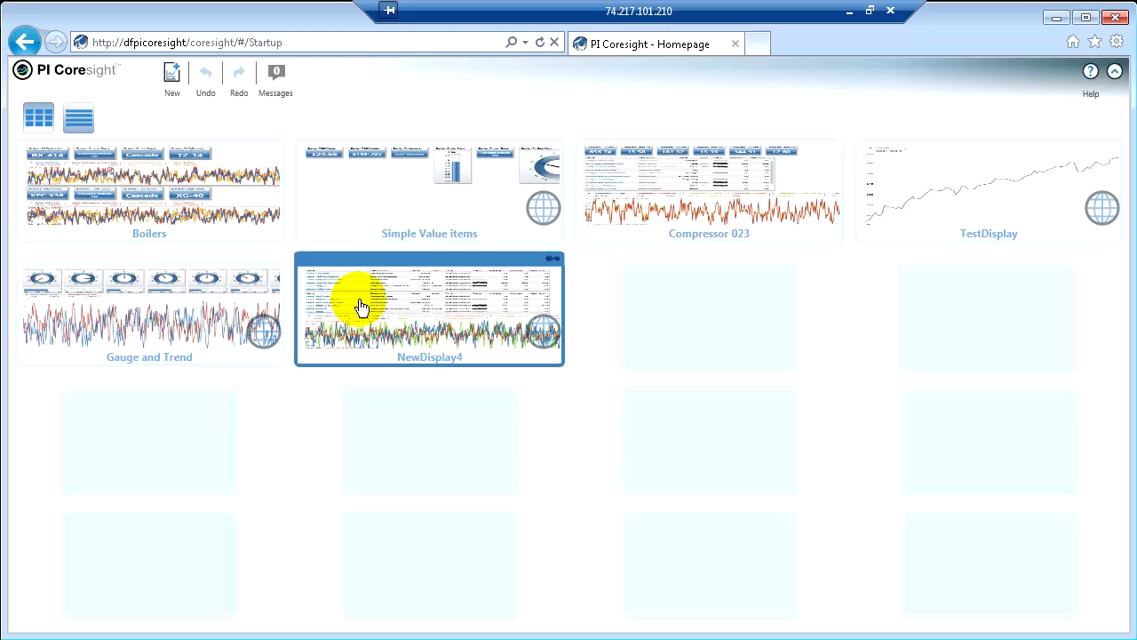
mouse_move(544, 222)
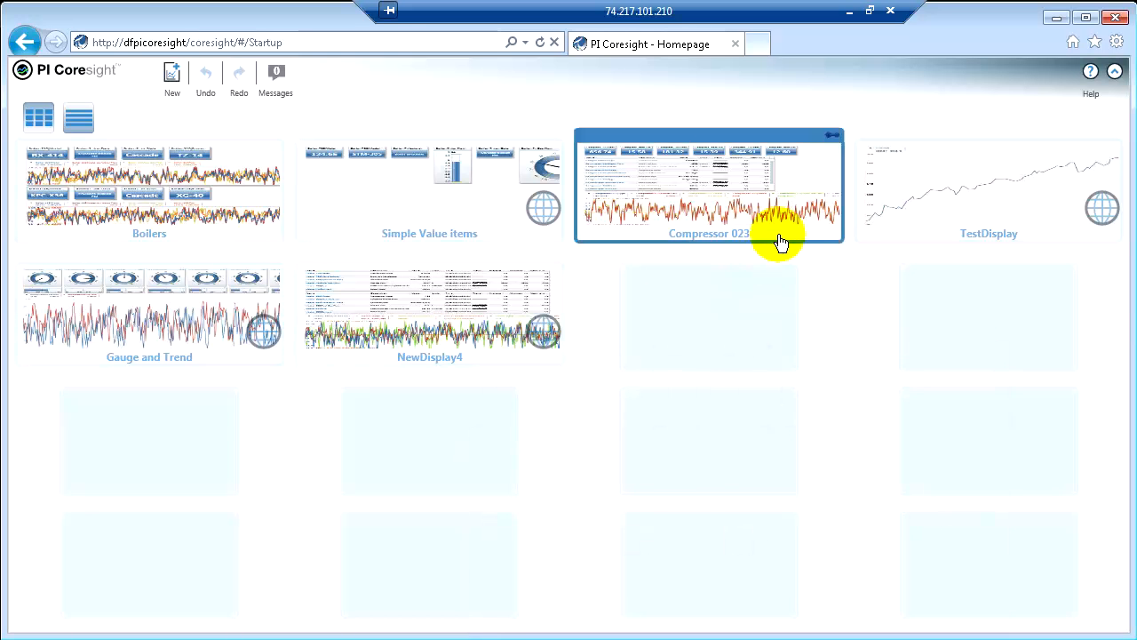
mouse_move(224, 224)
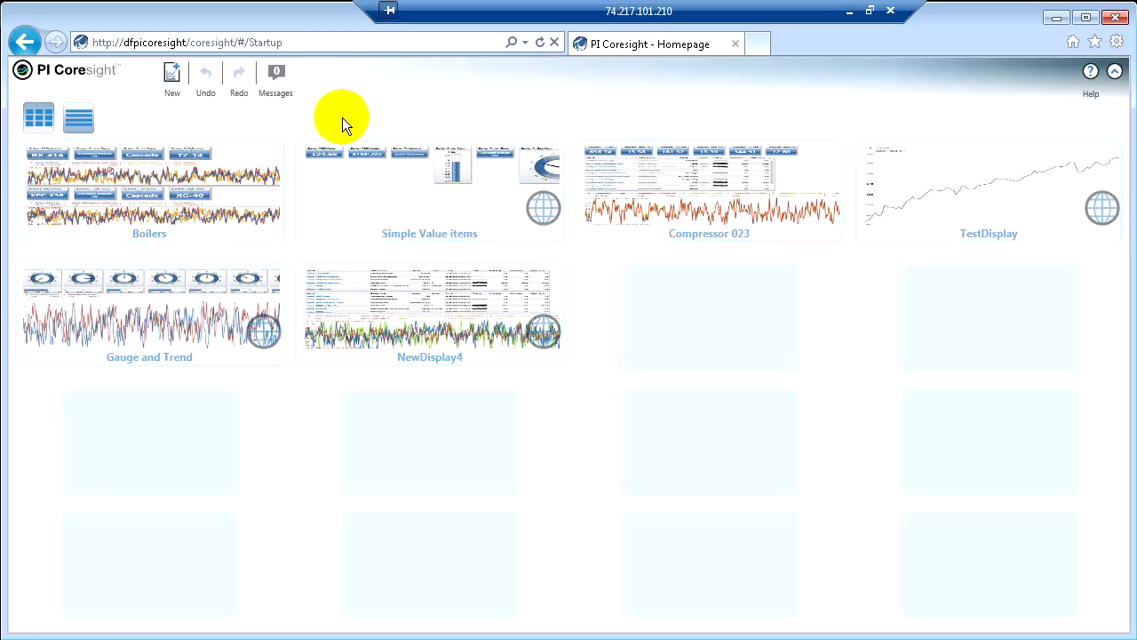
mouse_move(322, 122)
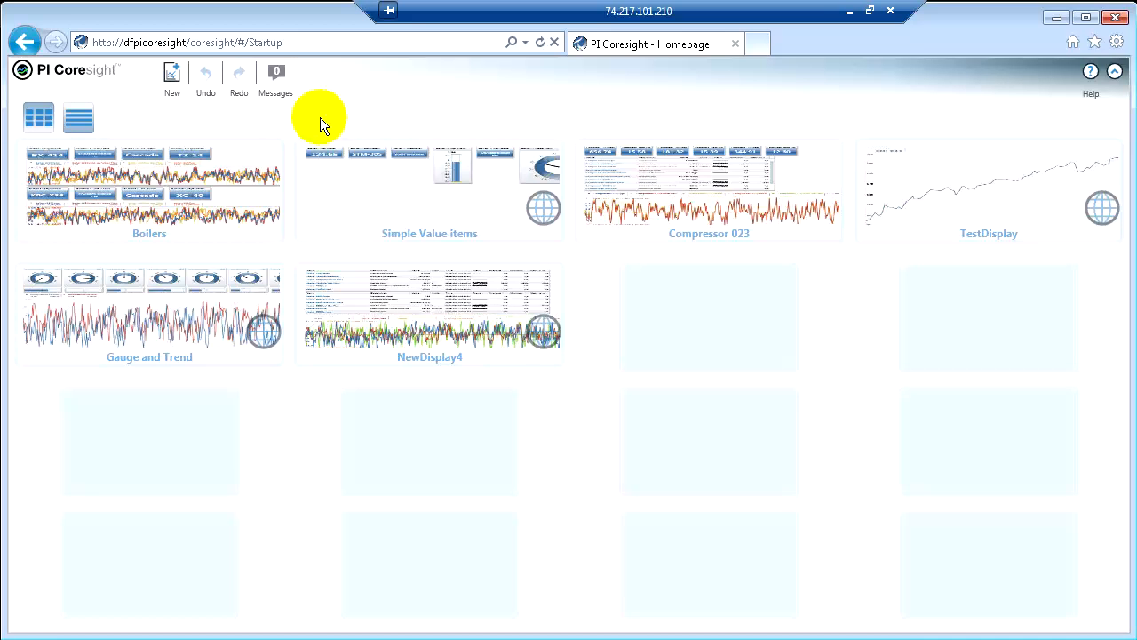
mouse_move(172, 73)
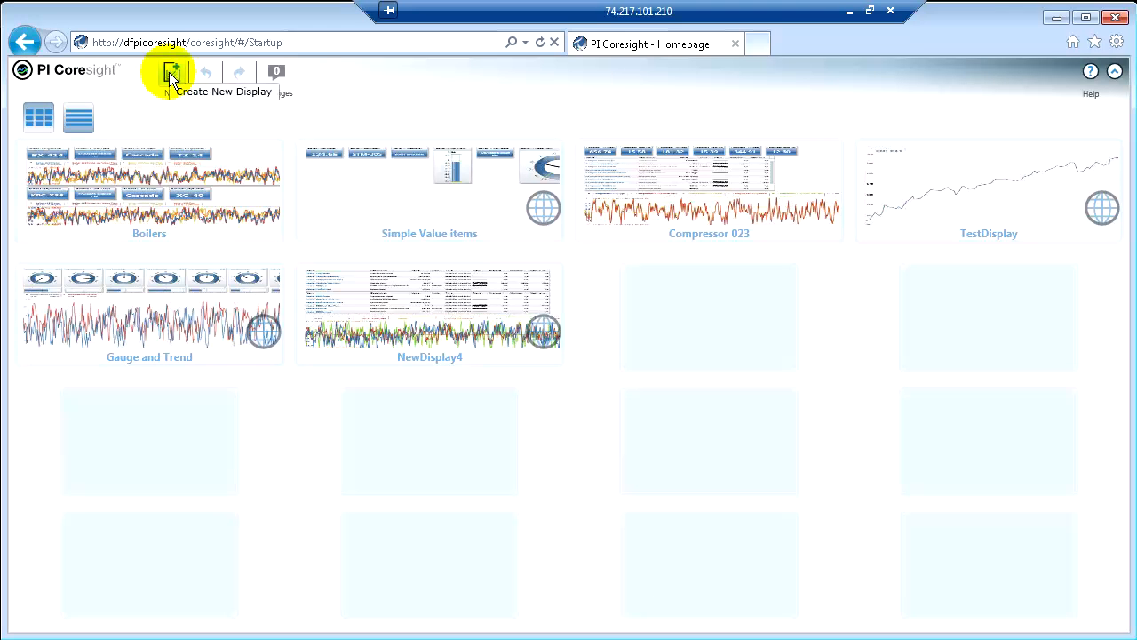
- Create a blank new display, NewDisplay1, from the toolbar
click(171, 73)
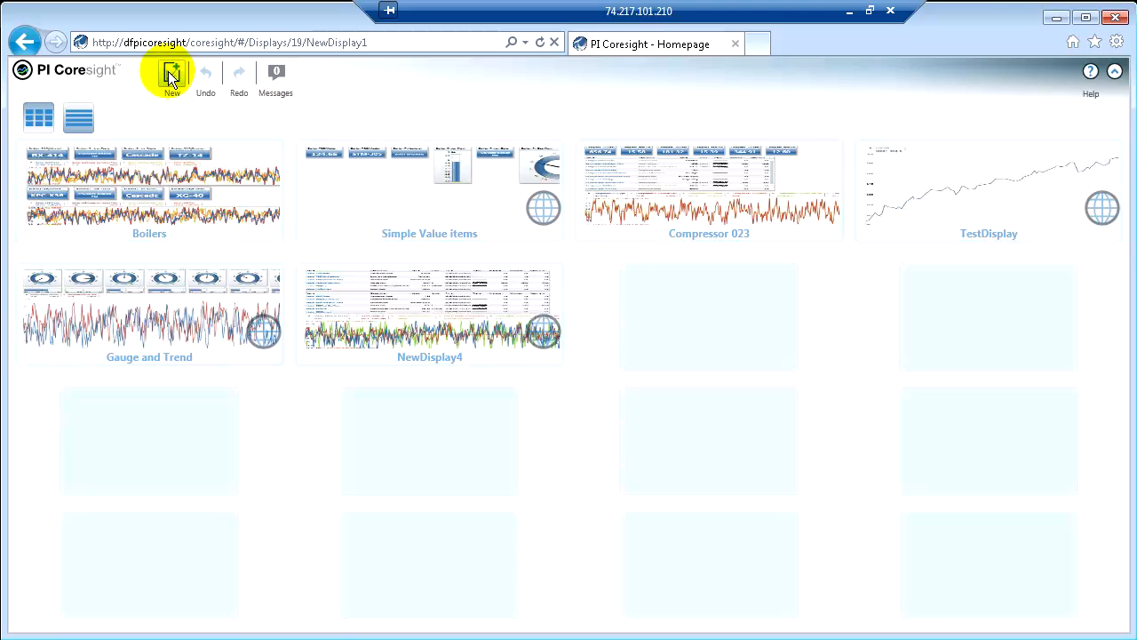
click(172, 78)
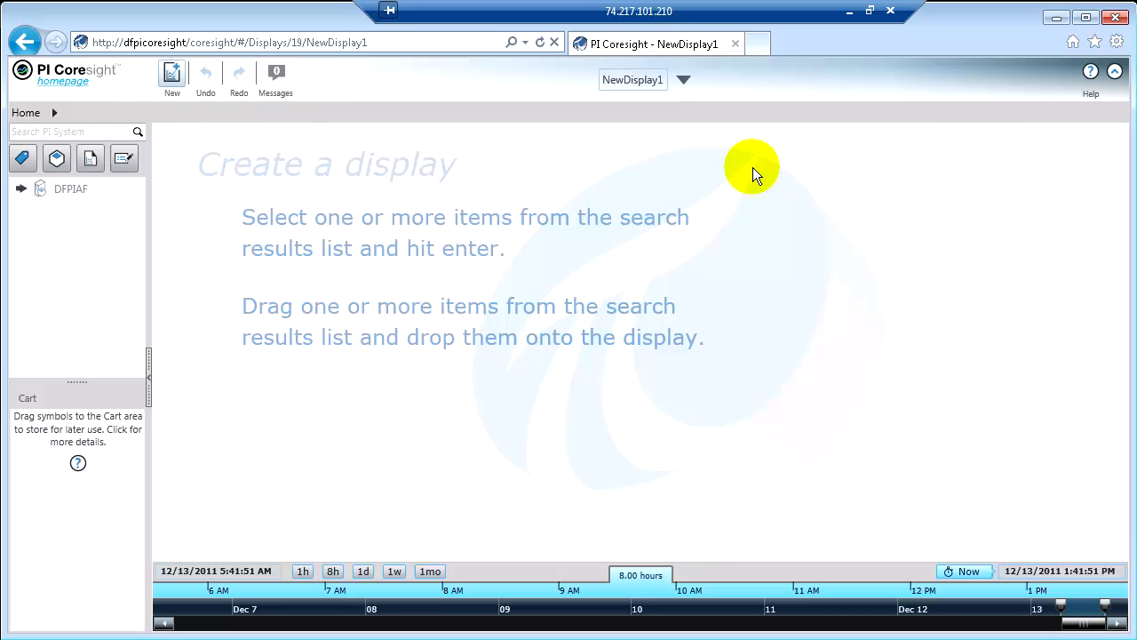
mouse_move(778, 160)
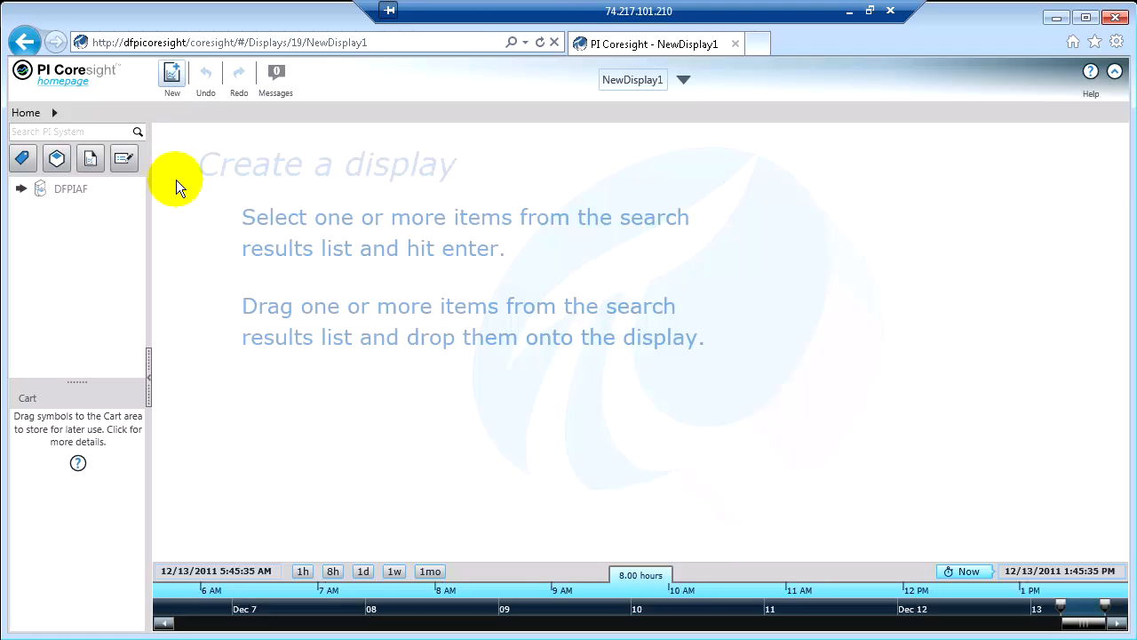
mouse_move(285, 495)
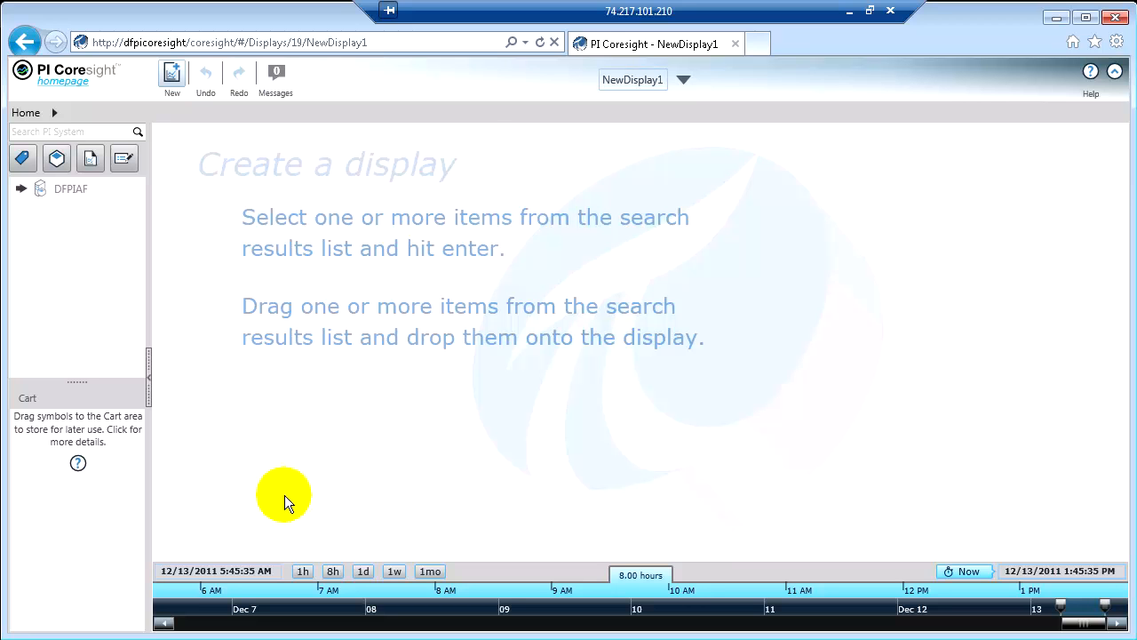
mouse_move(280, 497)
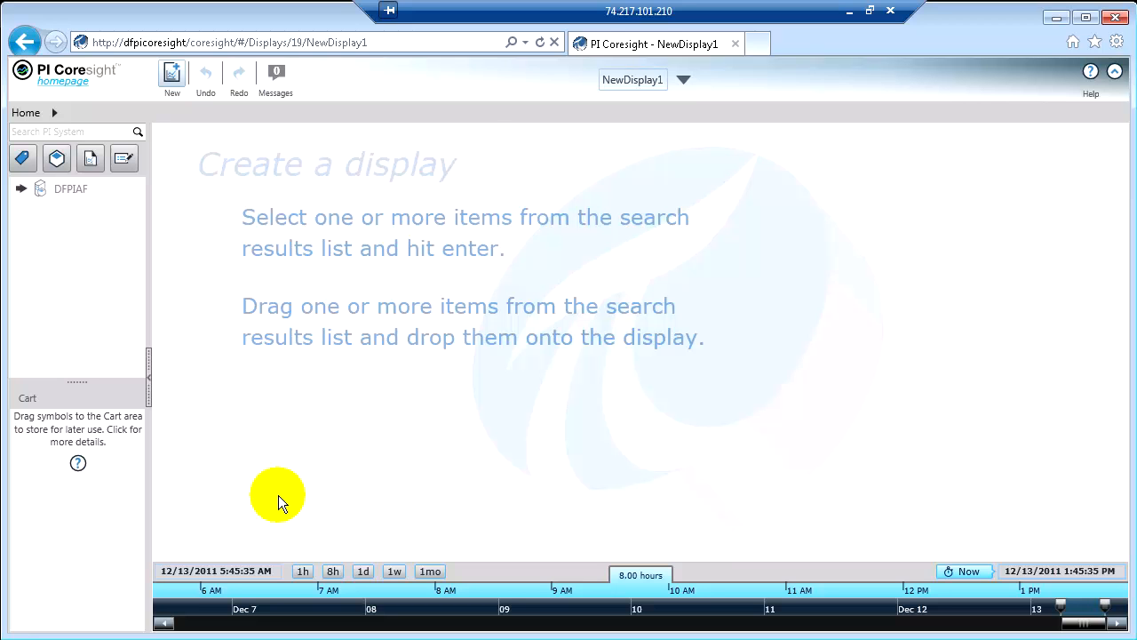
mouse_move(975, 411)
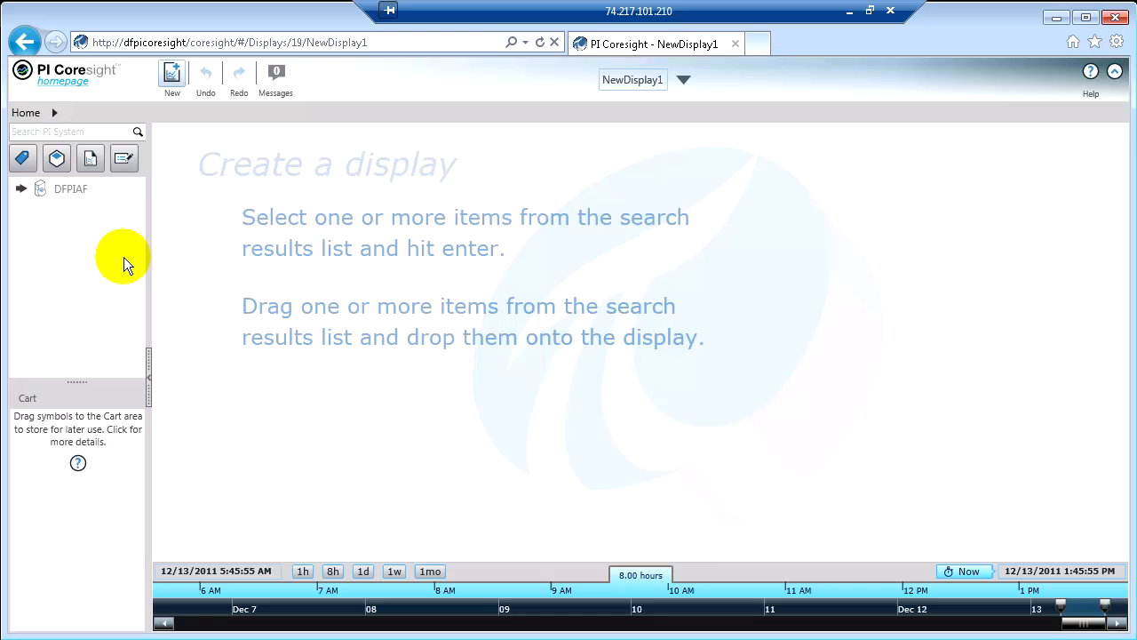
mouse_move(102, 223)
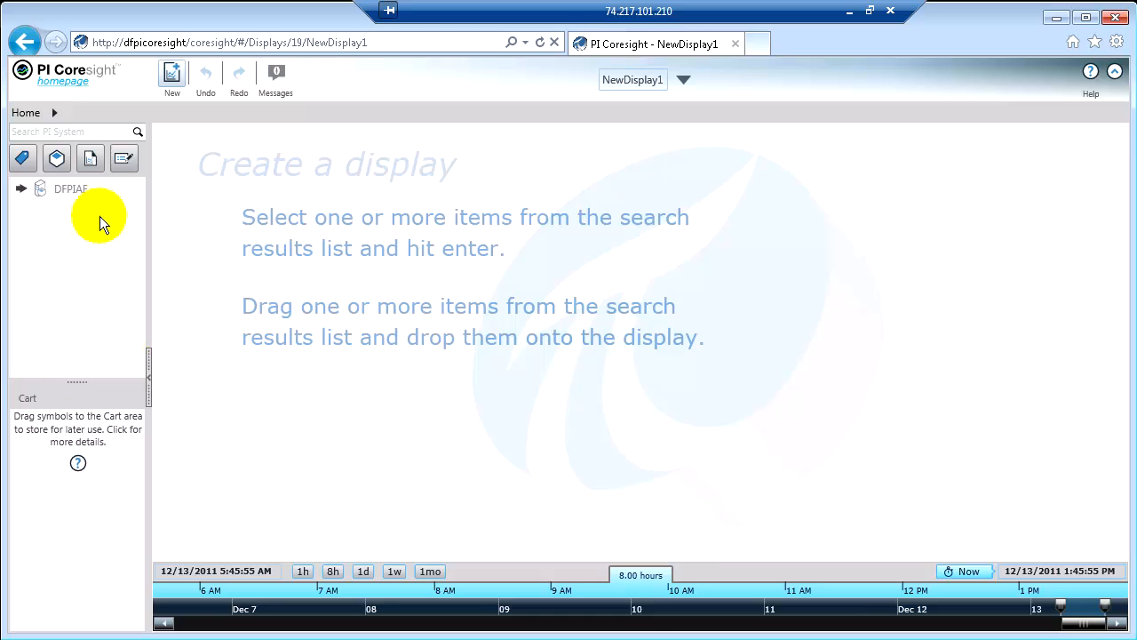
mouse_move(120, 255)
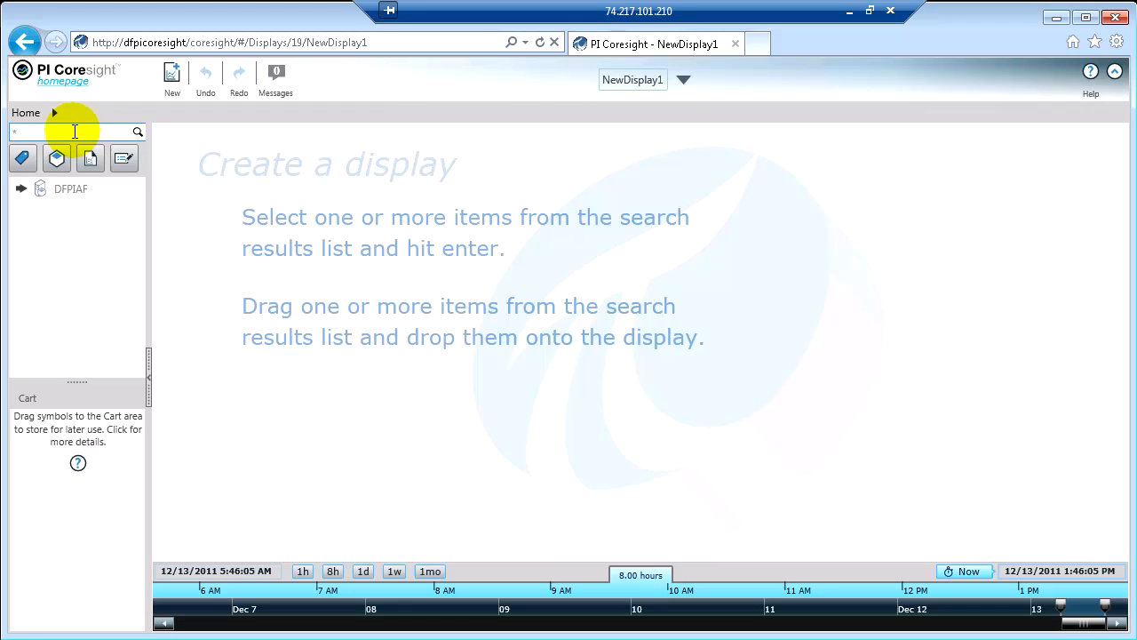
- Search the PI System for 'boiler' to list Cracking Process boiler assets
text(boiler)
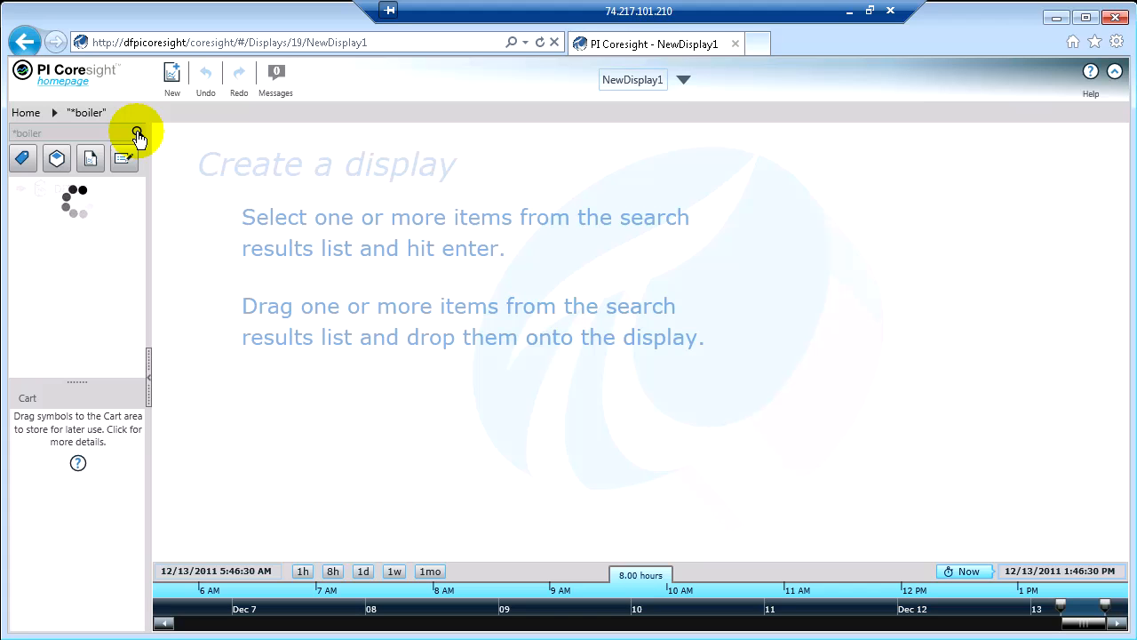
click(138, 132)
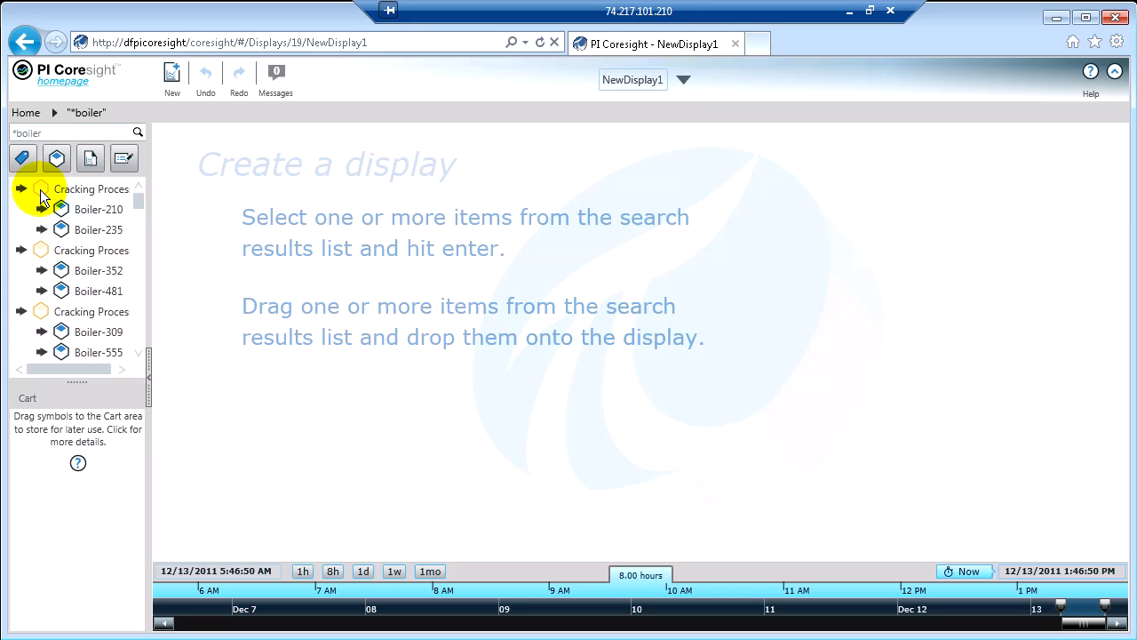
mouse_move(98, 209)
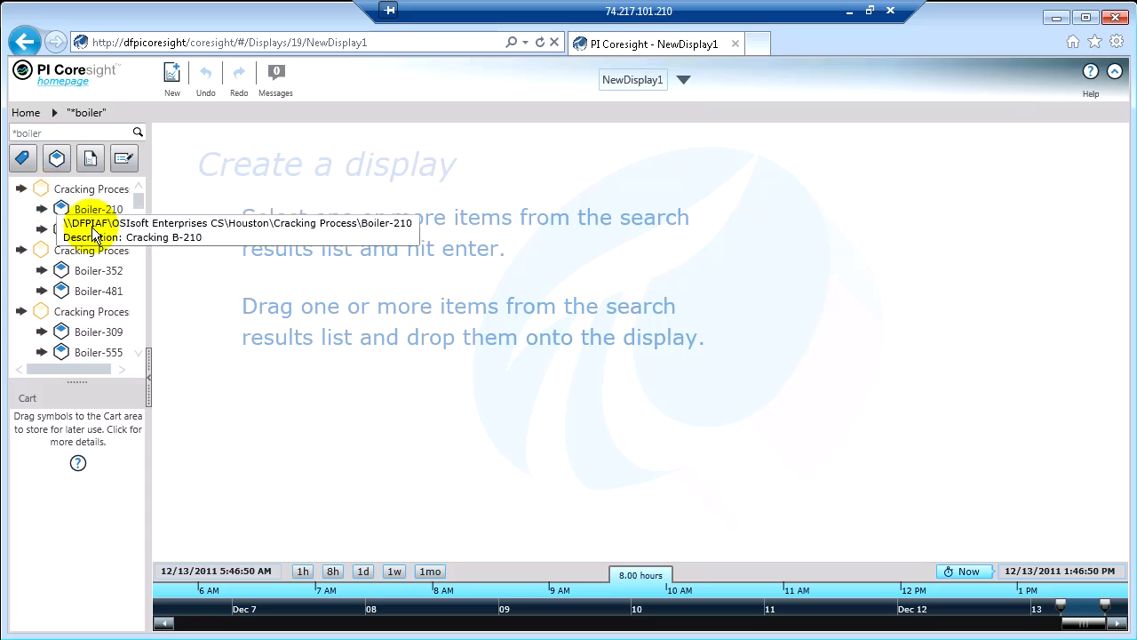
mouse_move(93, 234)
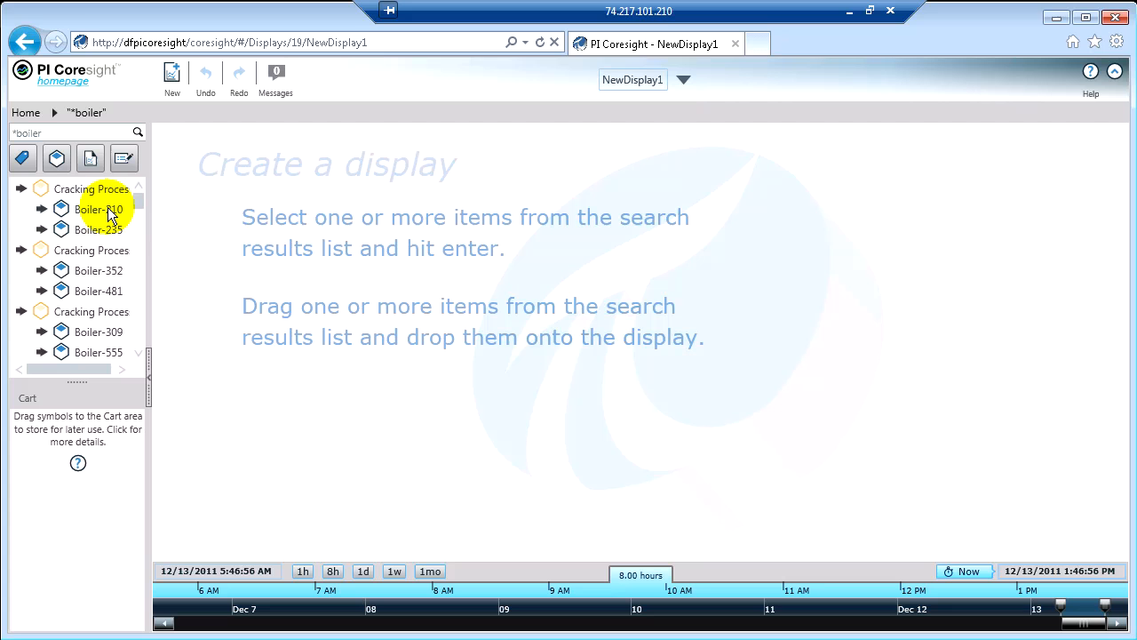
mouse_move(98, 209)
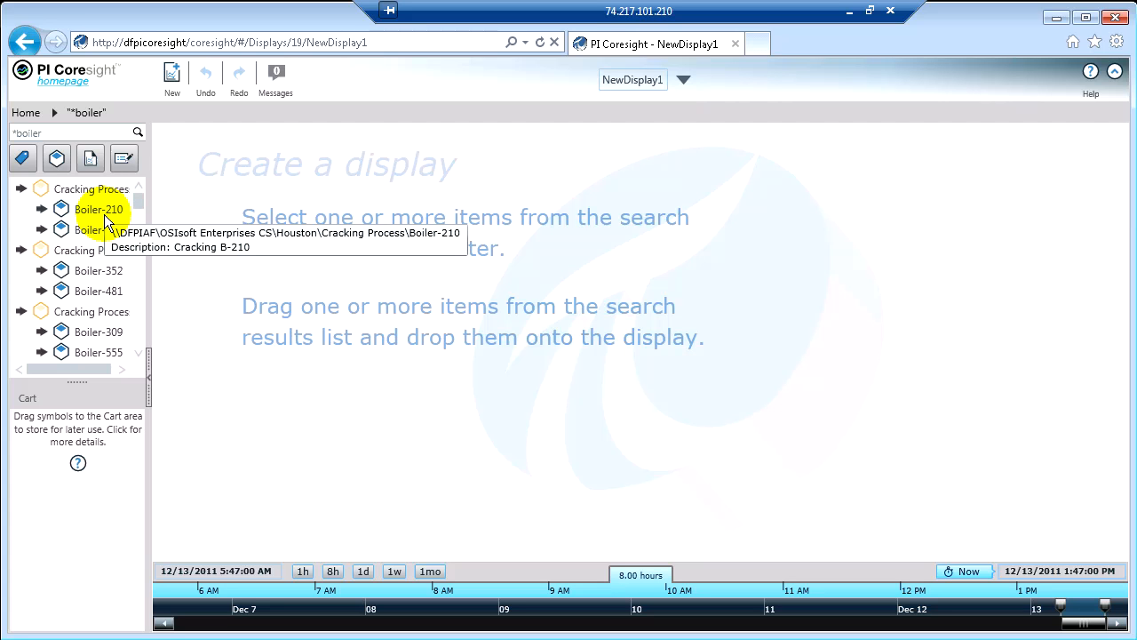
mouse_move(98, 230)
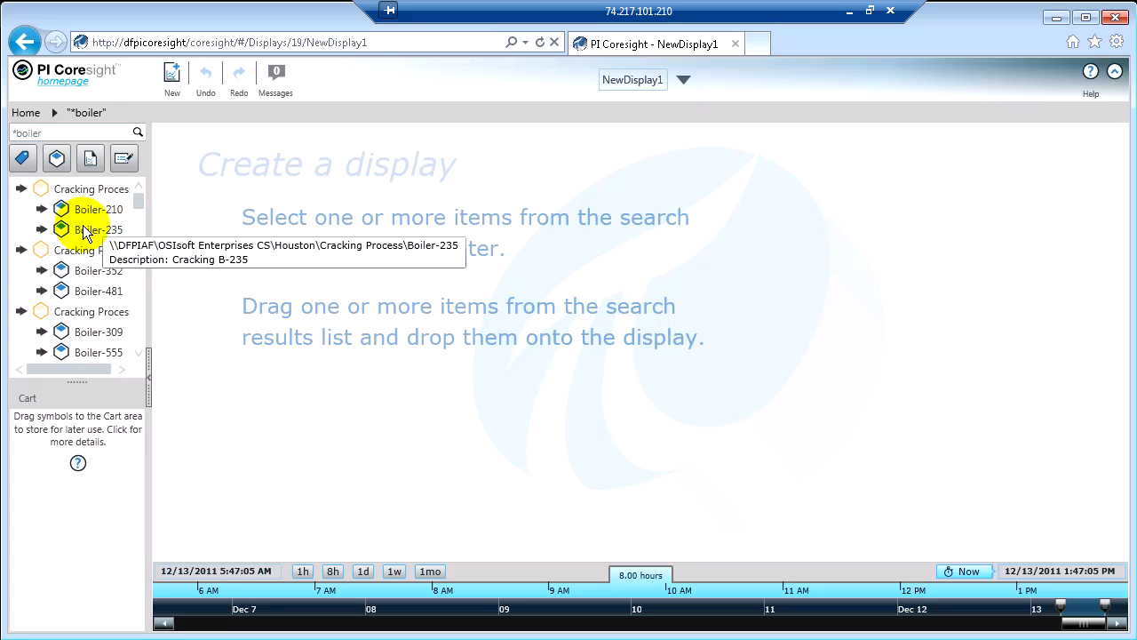
mouse_move(111, 238)
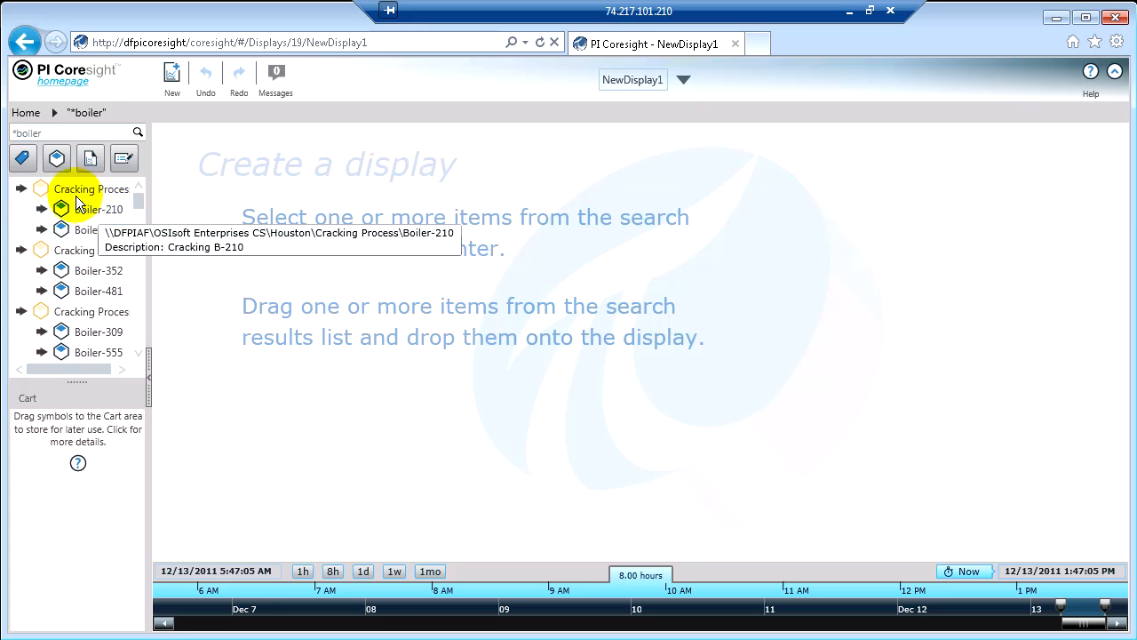
mouse_move(86, 229)
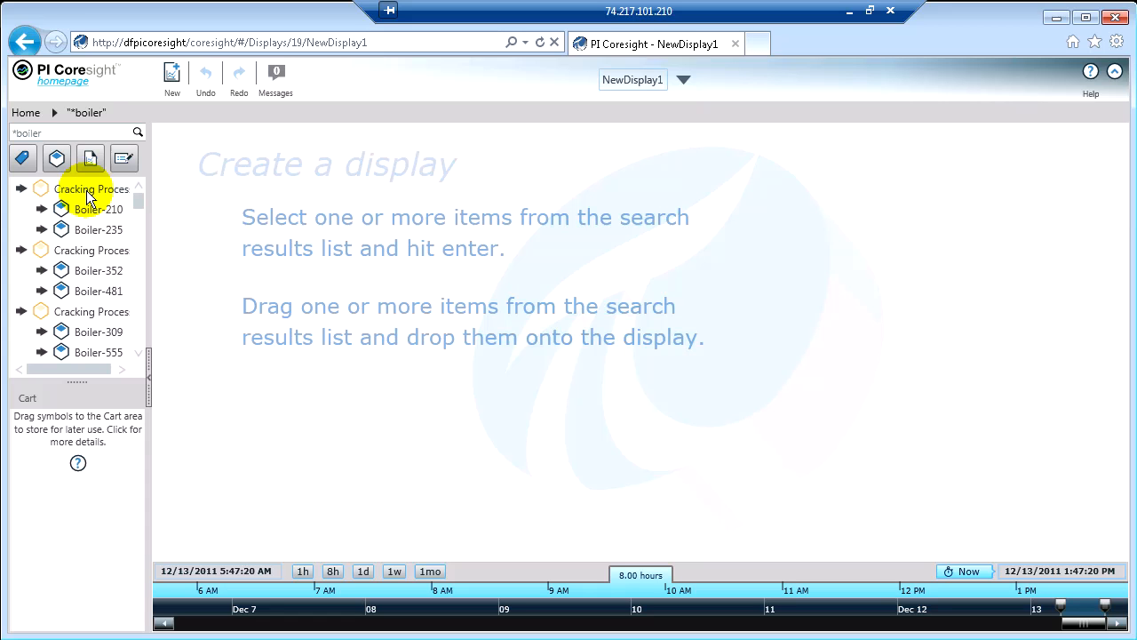
mouse_move(98, 209)
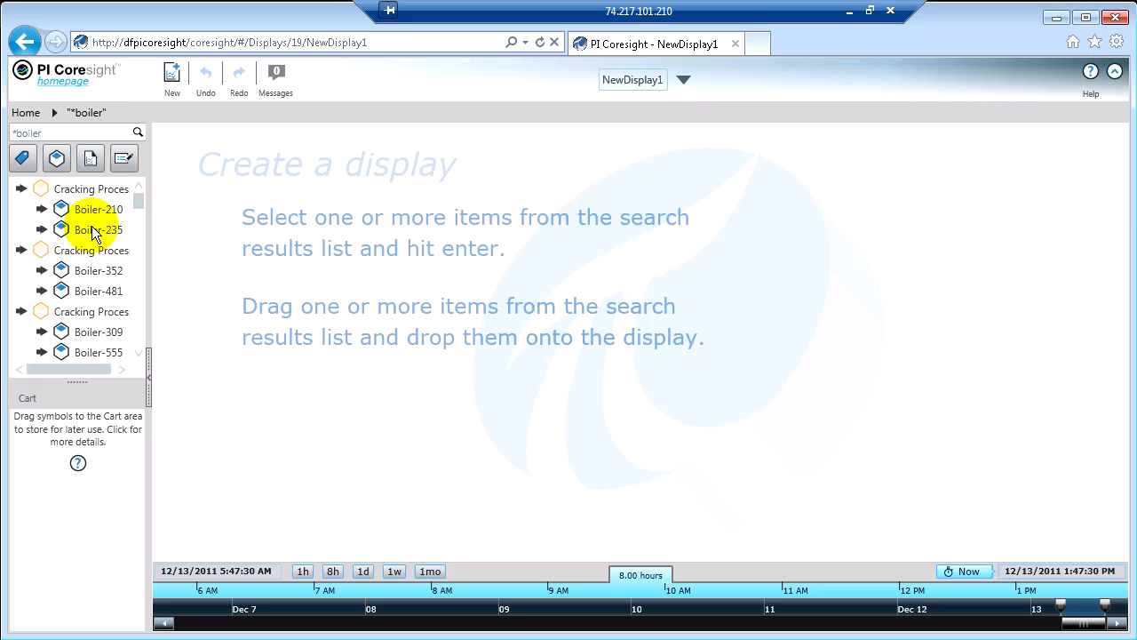
mouse_move(84, 230)
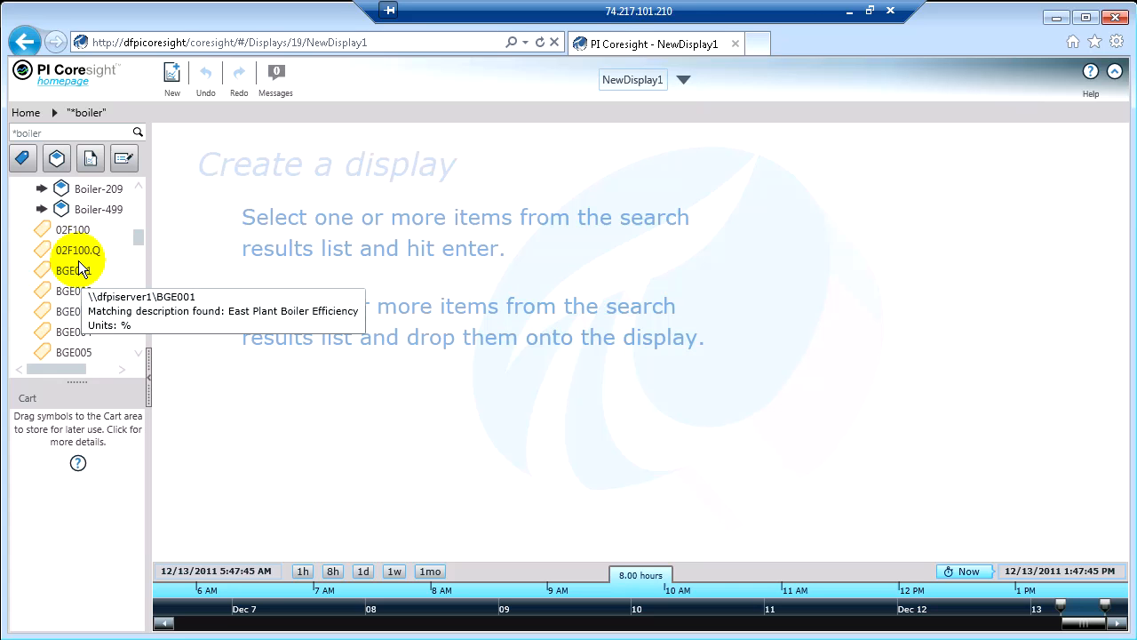
mouse_move(75, 249)
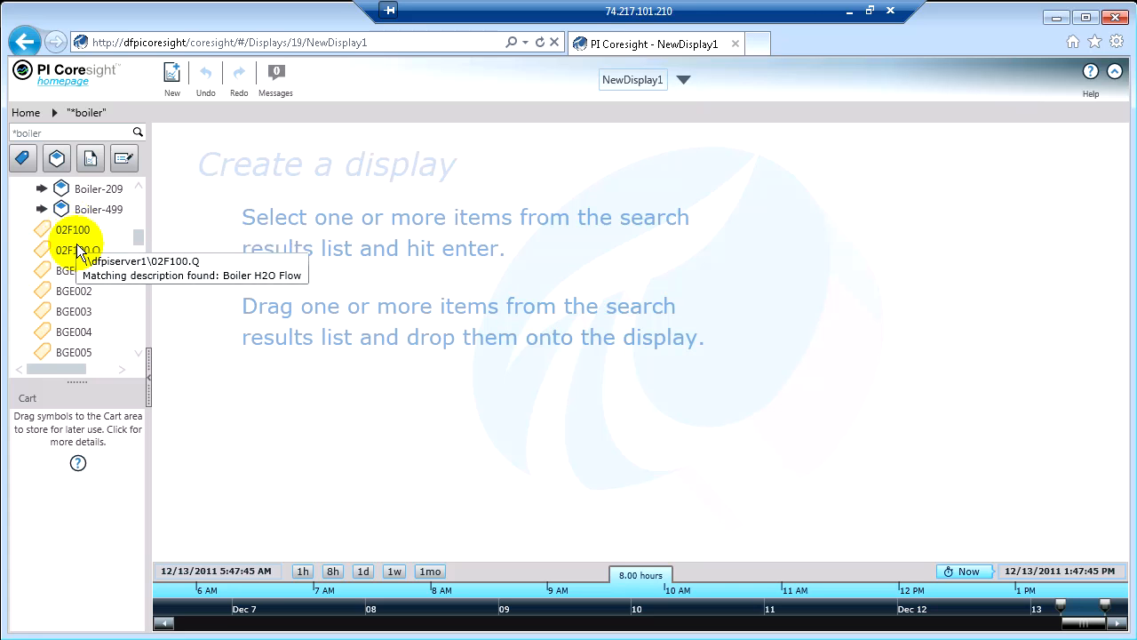
scroll(down, 3)
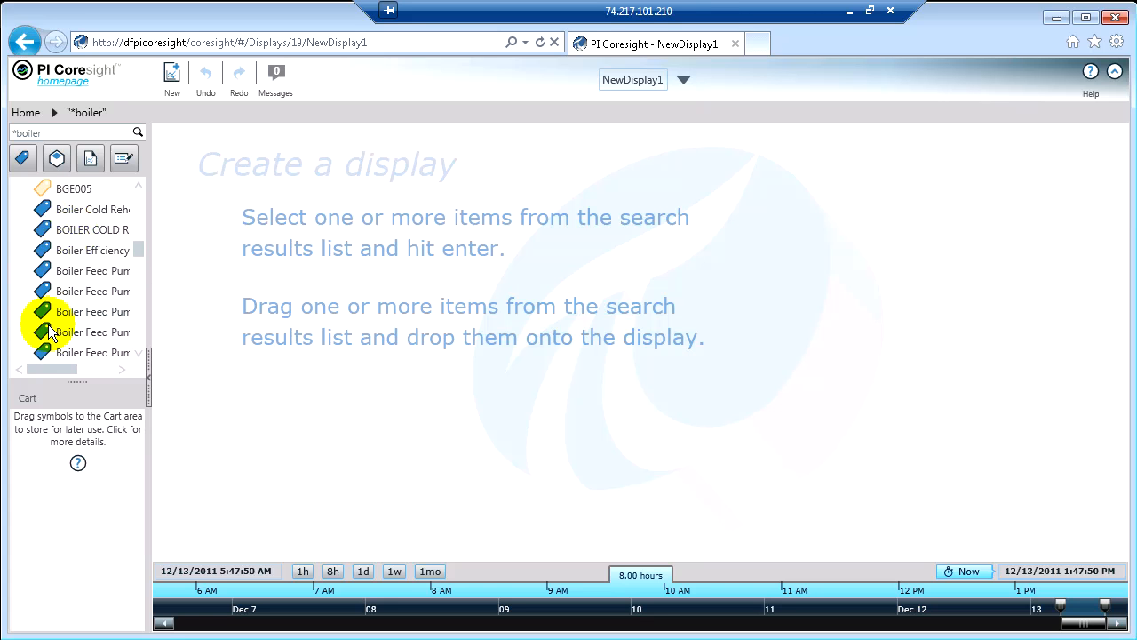
mouse_move(141, 342)
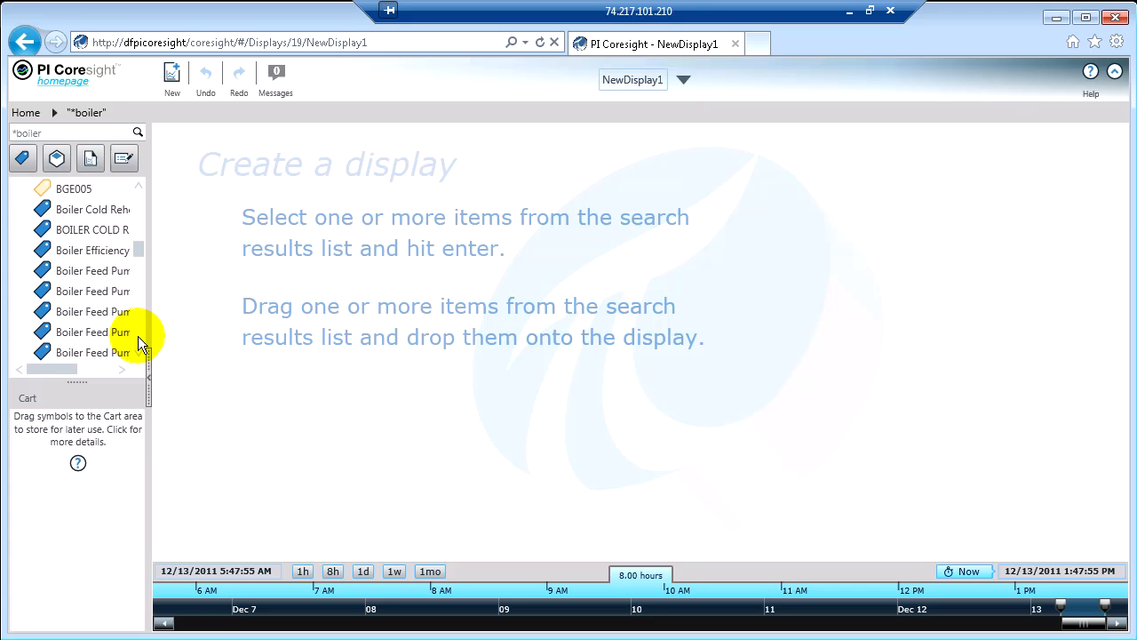
scroll(down, 3)
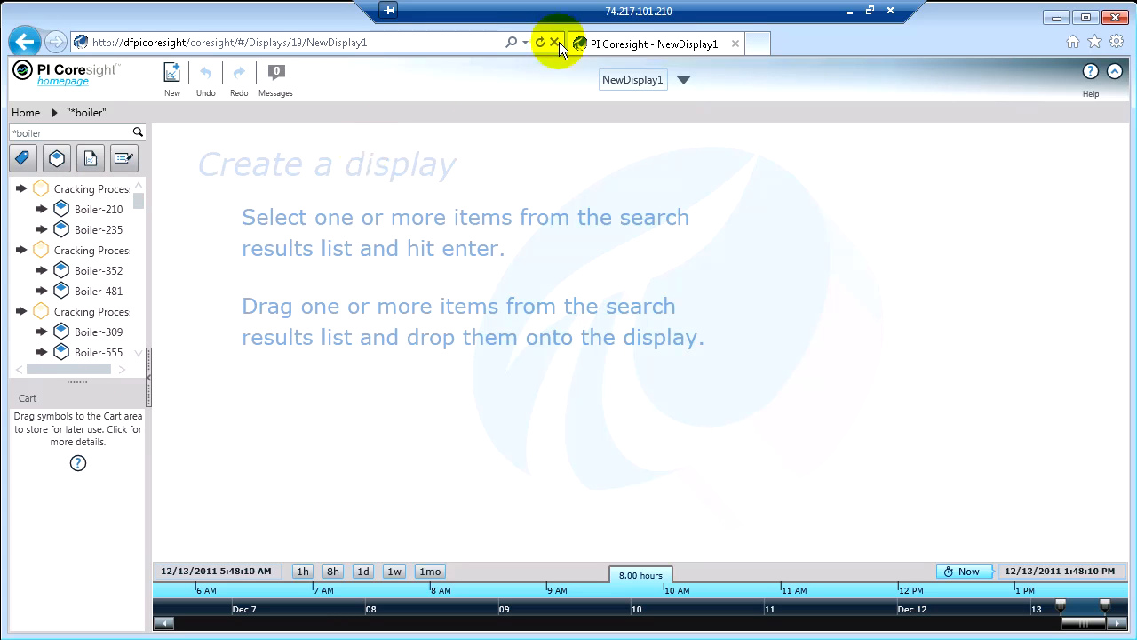
- Clear the boiler search via Home, leaving only the DFPIAF server in the tree
click(540, 43)
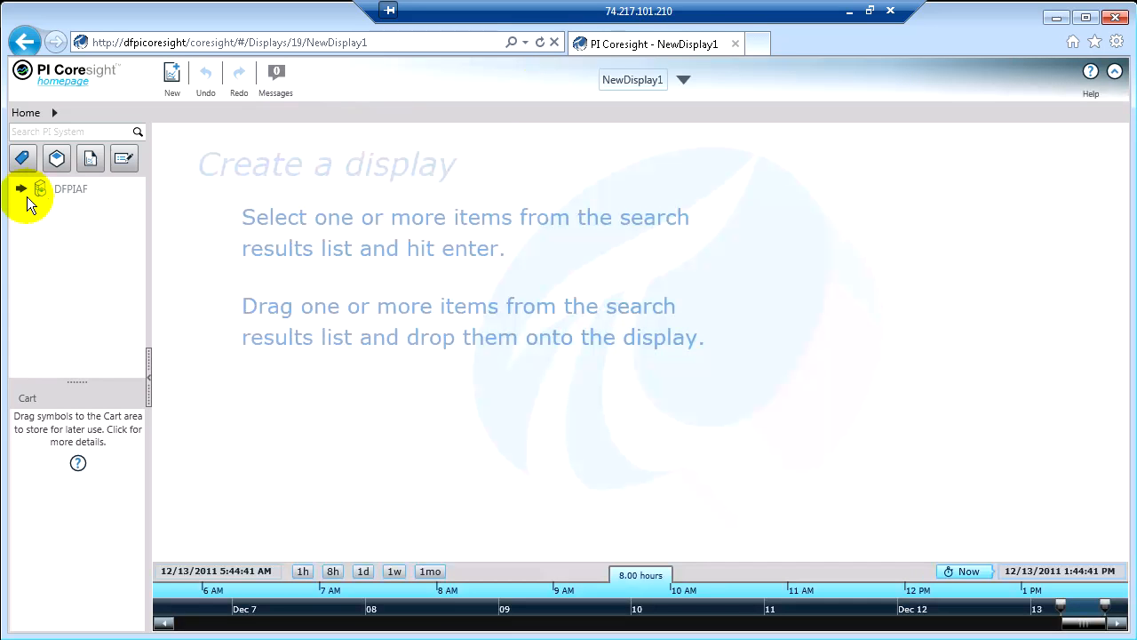
click(71, 132)
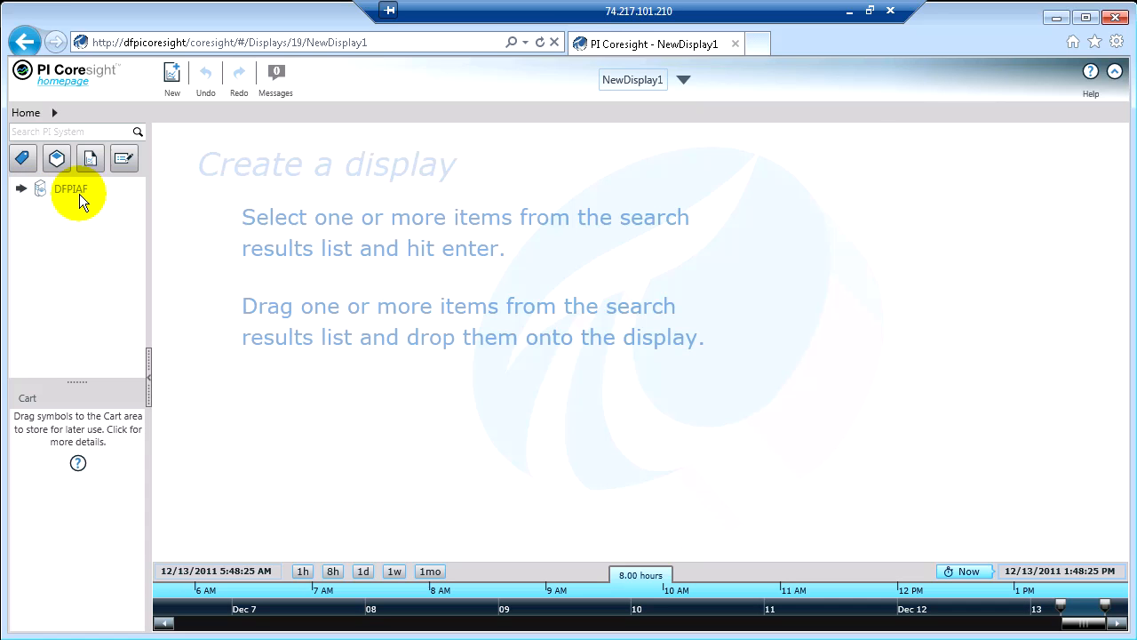
mouse_move(27, 209)
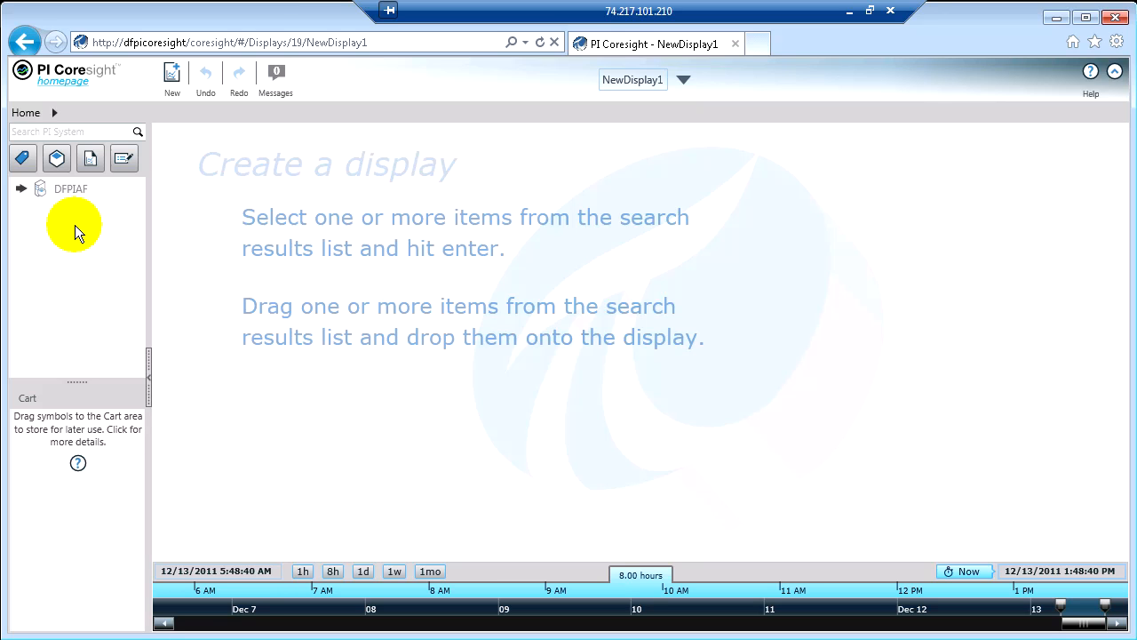
mouse_move(34, 238)
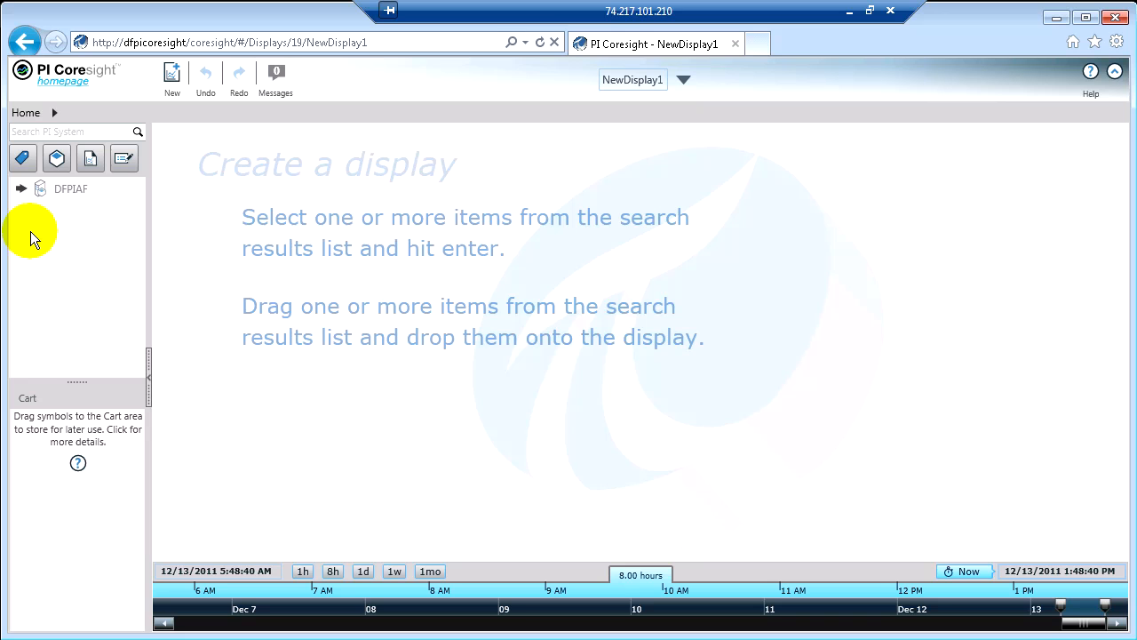
mouse_move(49, 231)
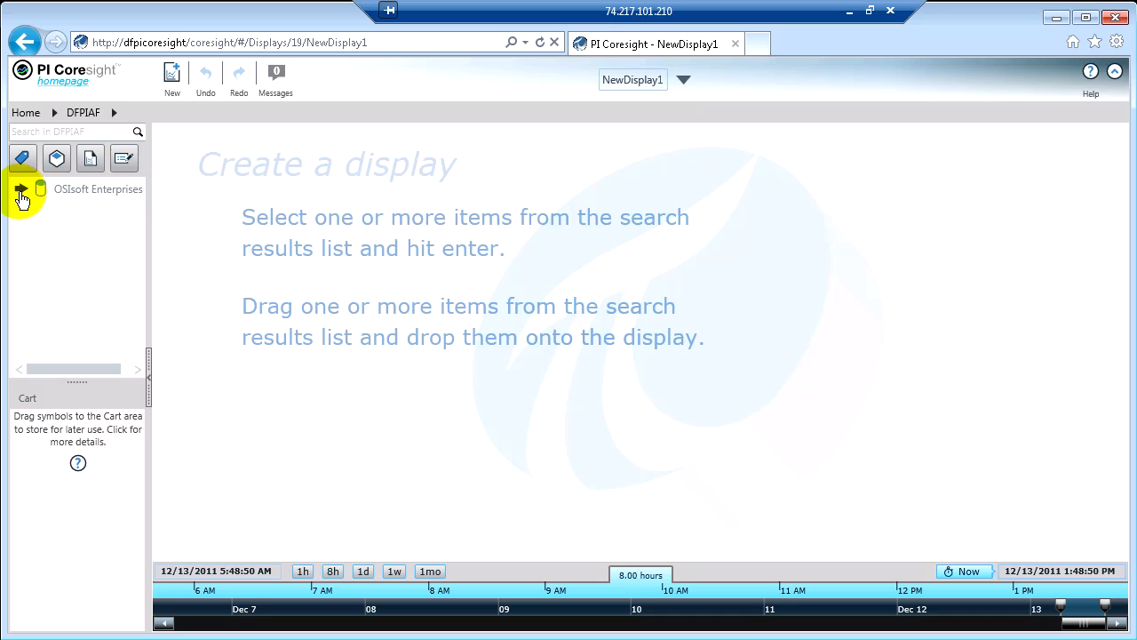
- Expand OSIsoft Enterprises CS, Houston and Cracking Process to list boilers, compressors, fans and heaters
click(21, 189)
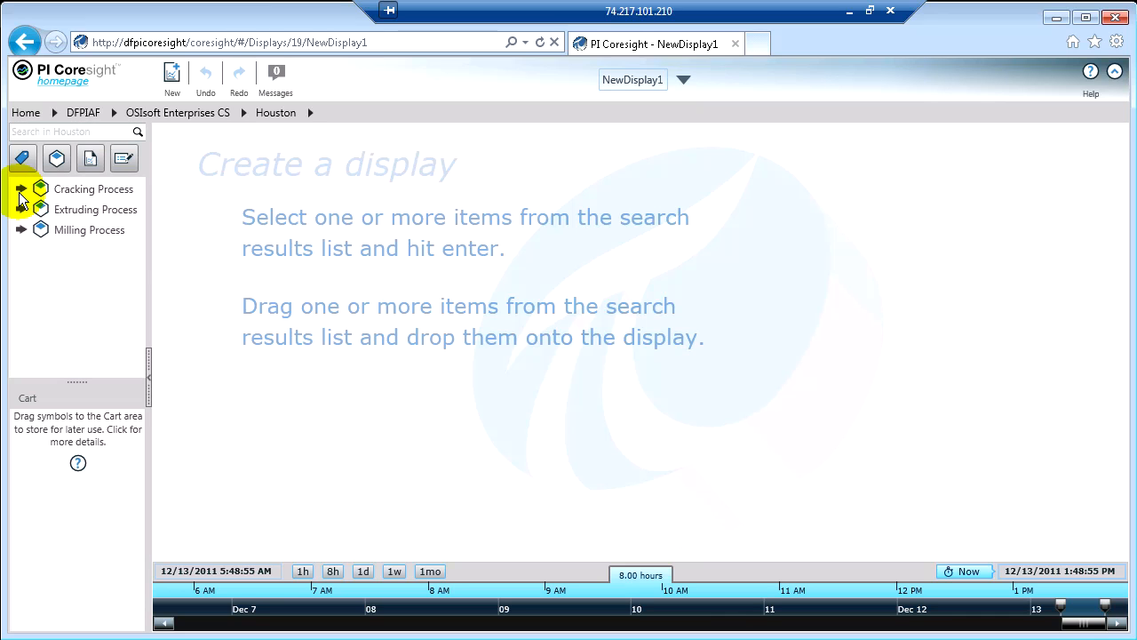
click(22, 188)
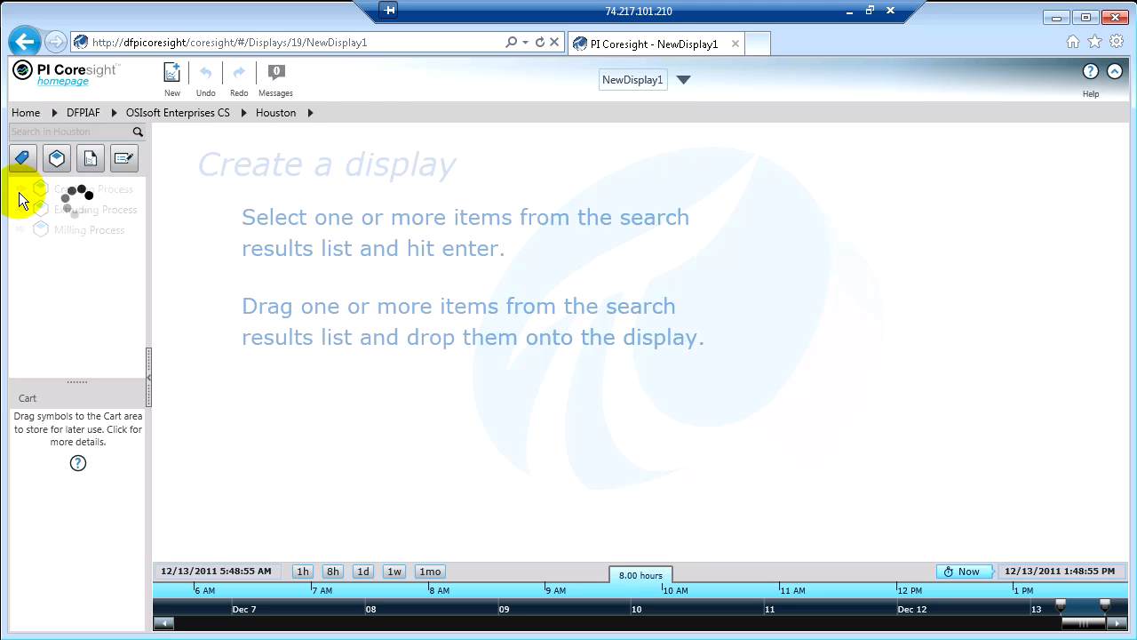
click(89, 188)
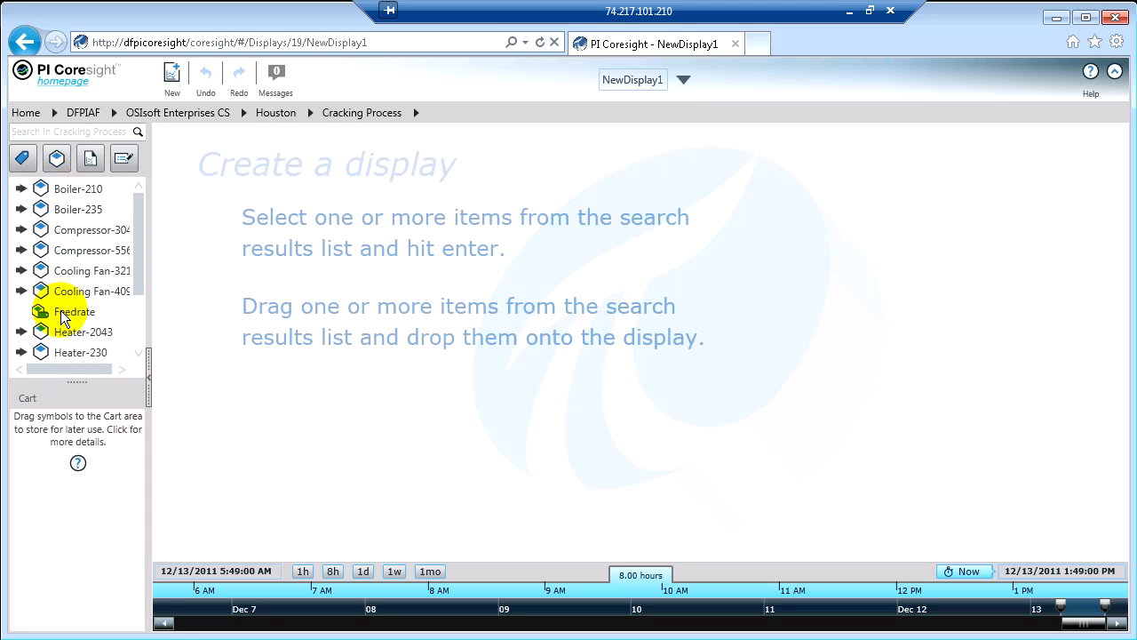
scroll(down, 3)
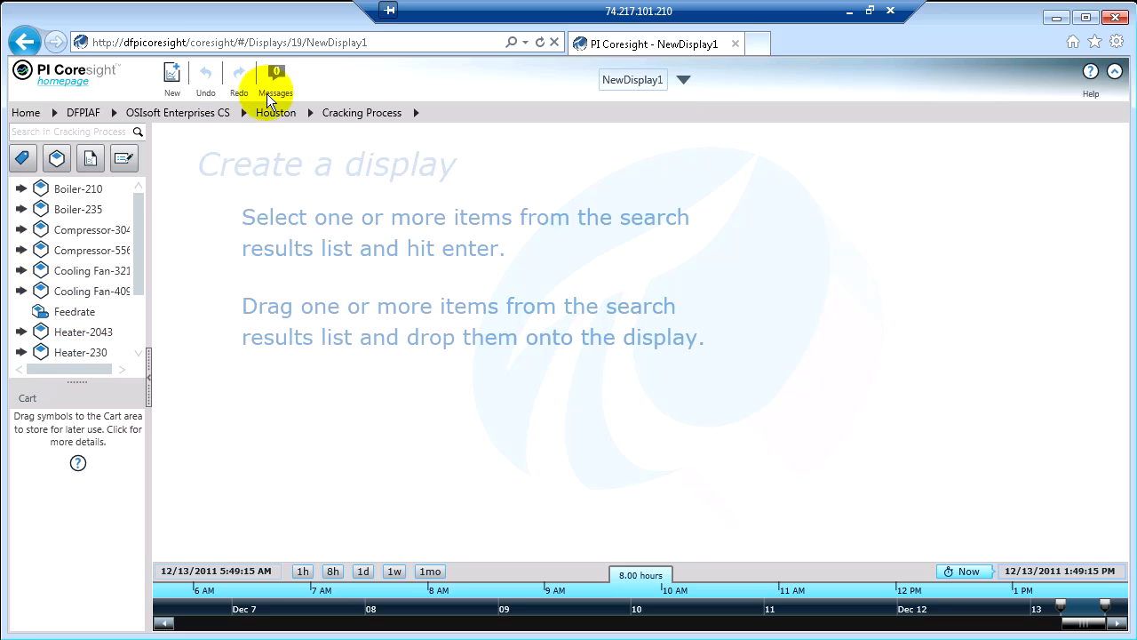
- Return to Houston, then open Milling Process's Boiler-209 to show Burner, Fuel and Water attributes
click(276, 112)
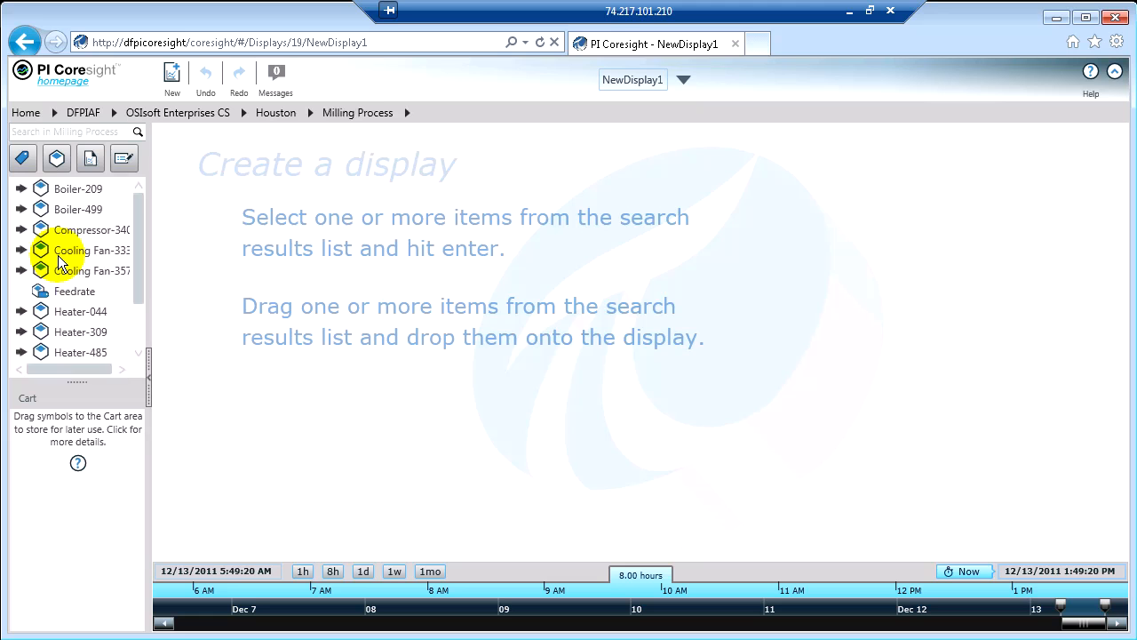
mouse_move(89, 271)
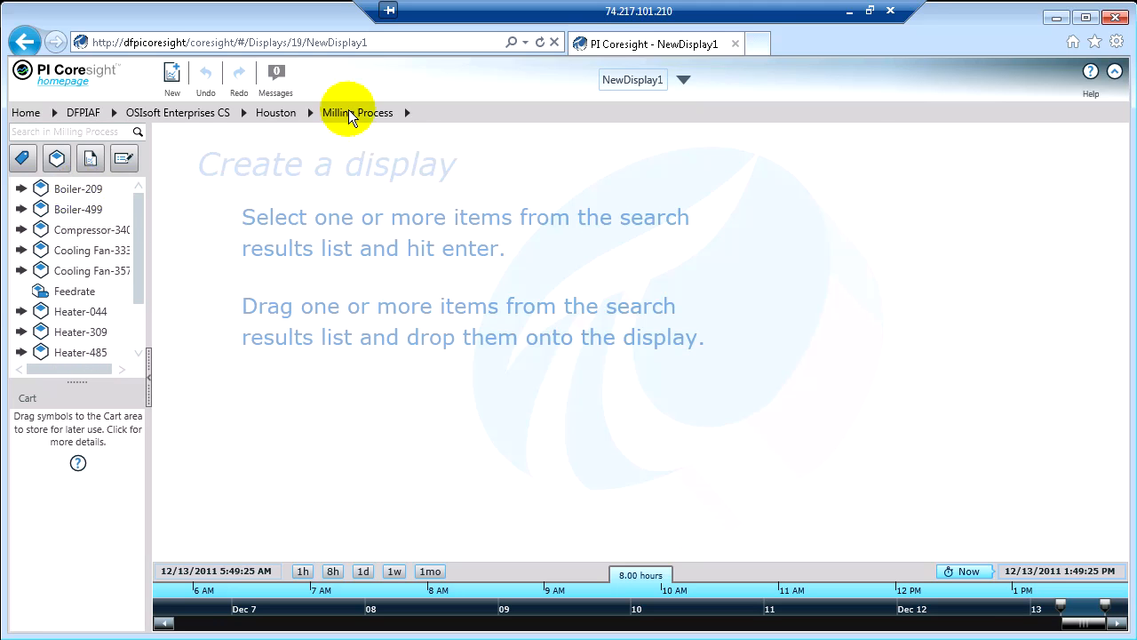
mouse_move(22, 194)
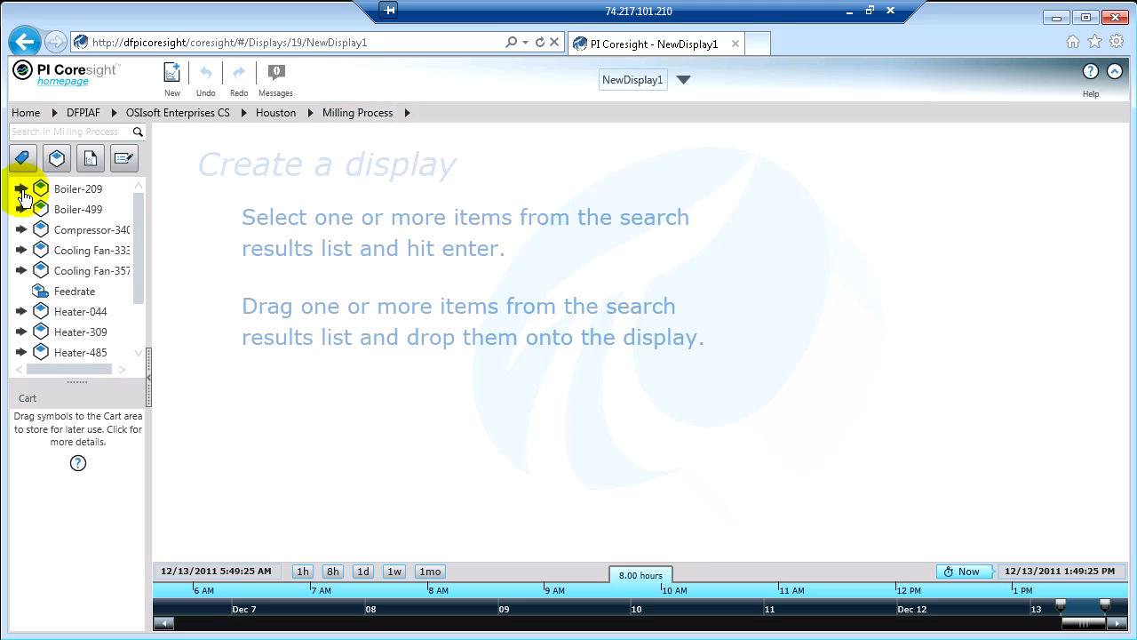
click(21, 189)
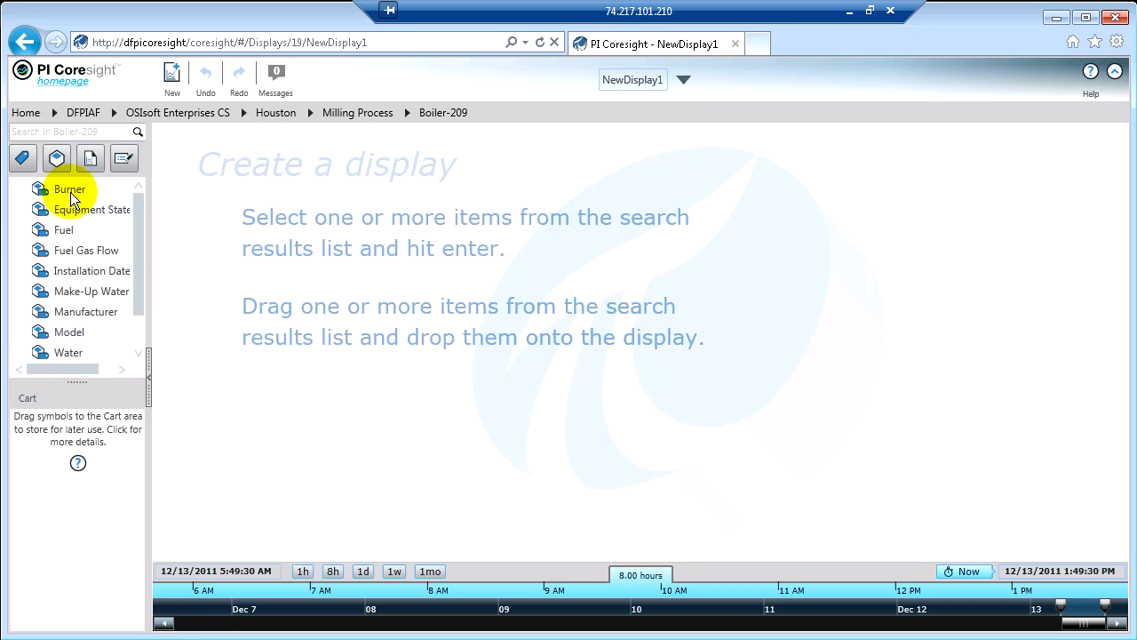
mouse_move(138, 247)
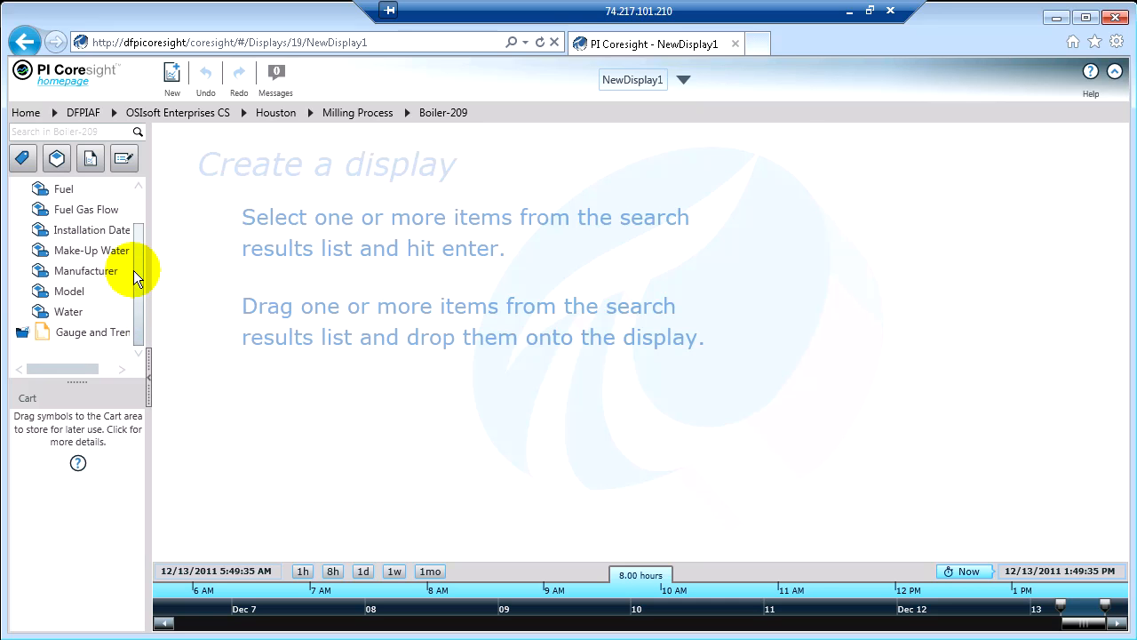
scroll(up, 3)
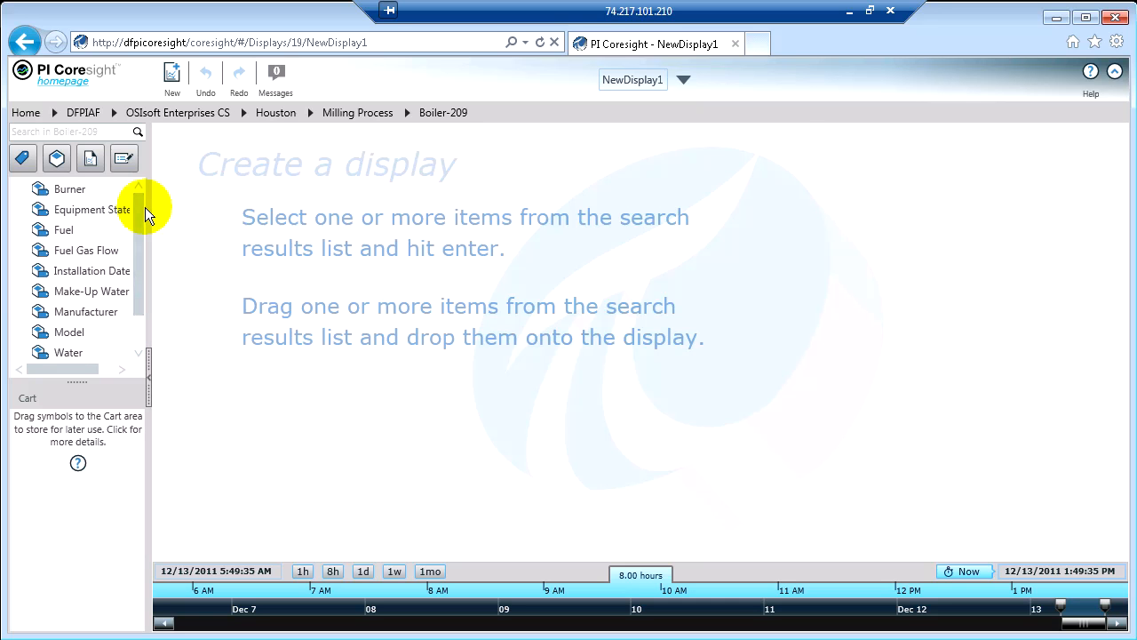